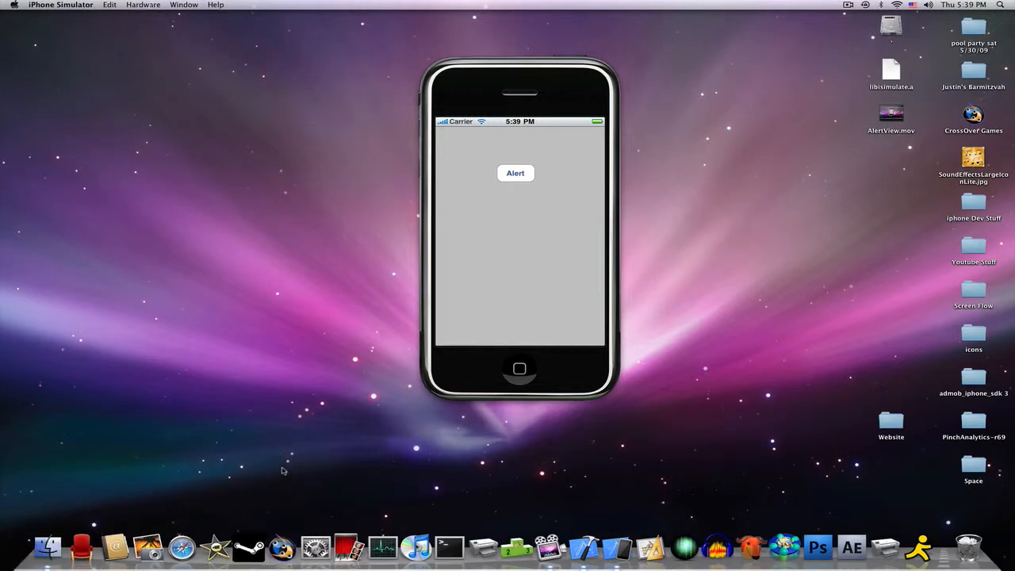
mouse_move(289, 474)
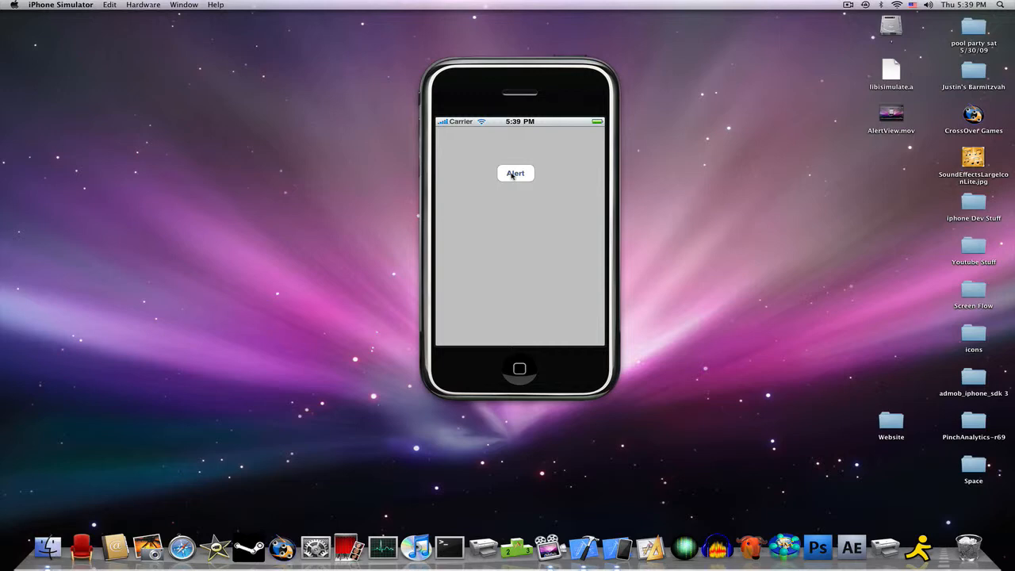
Show the finished app's subscribe alert in the simulator, then dismiss it with OK.
click(515, 173)
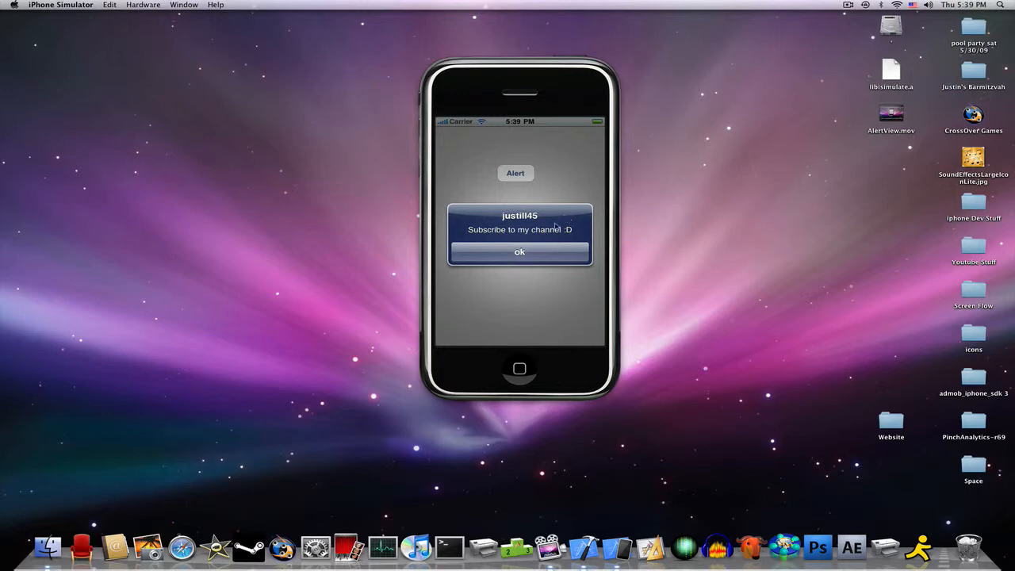
mouse_move(591, 232)
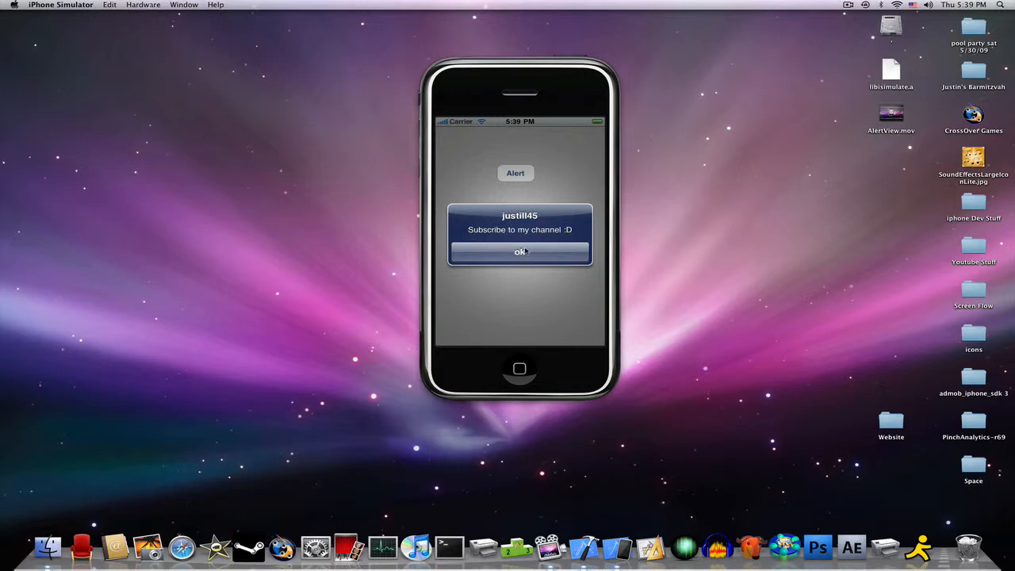
click(520, 251)
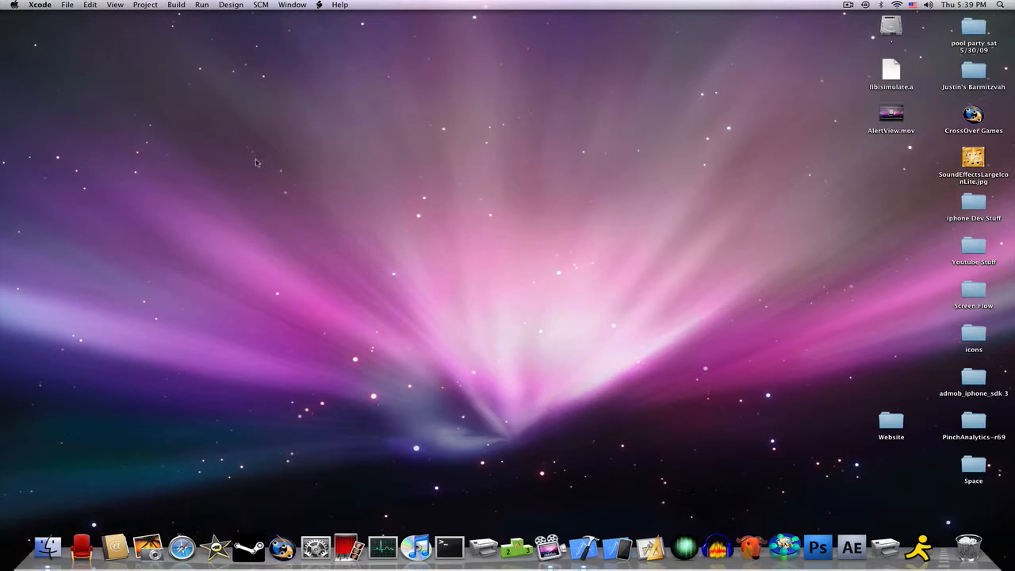
Create a View-based Application project named 'Test Alert View', replacing the existing project.
click(66, 5)
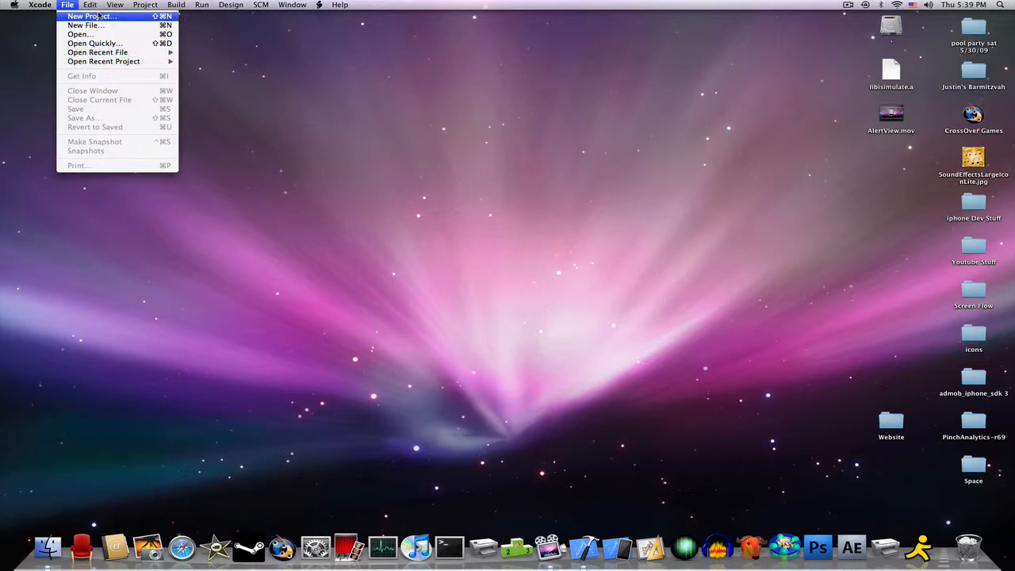
click(90, 16)
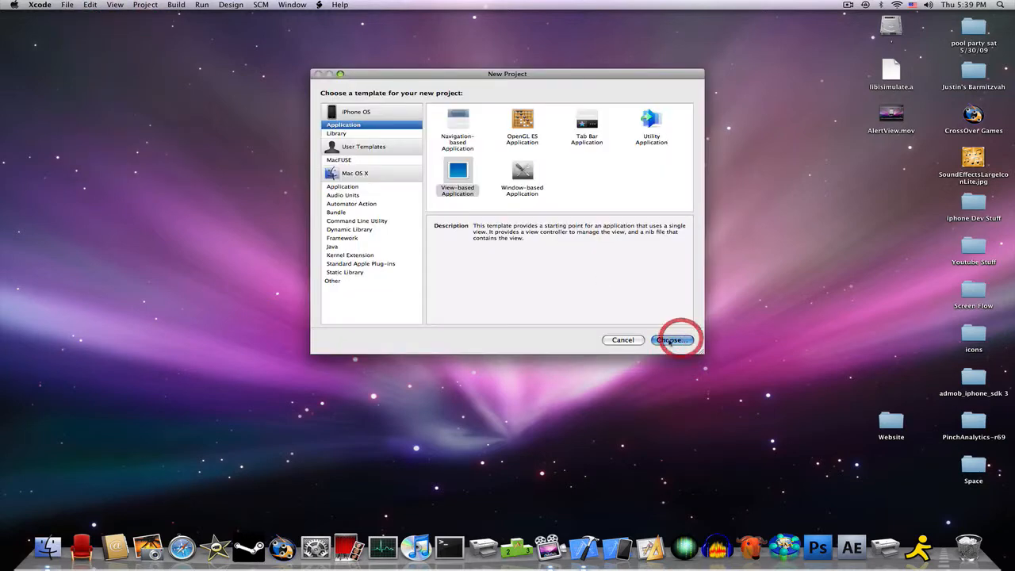
click(668, 340)
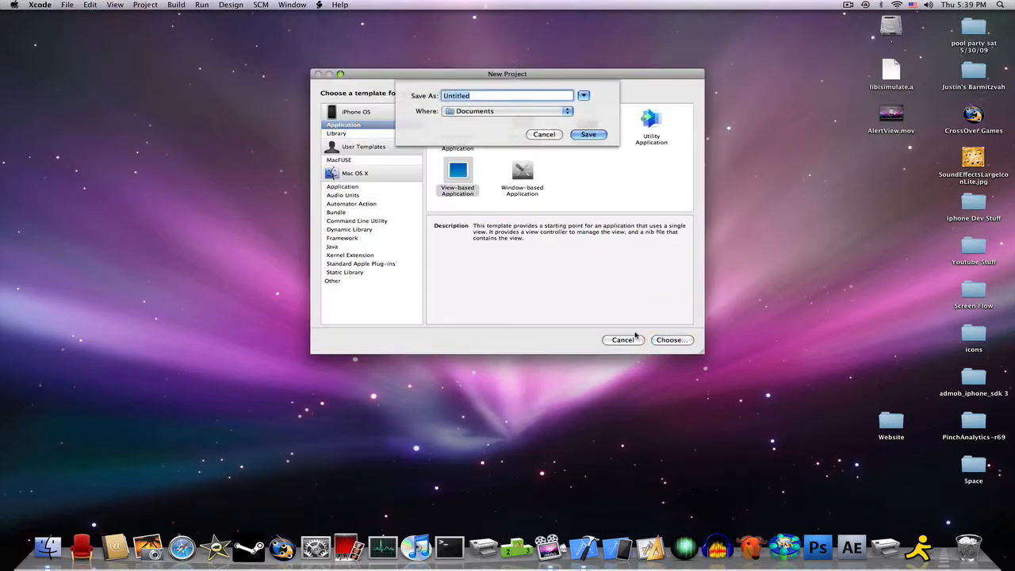
text(Test Alert View)
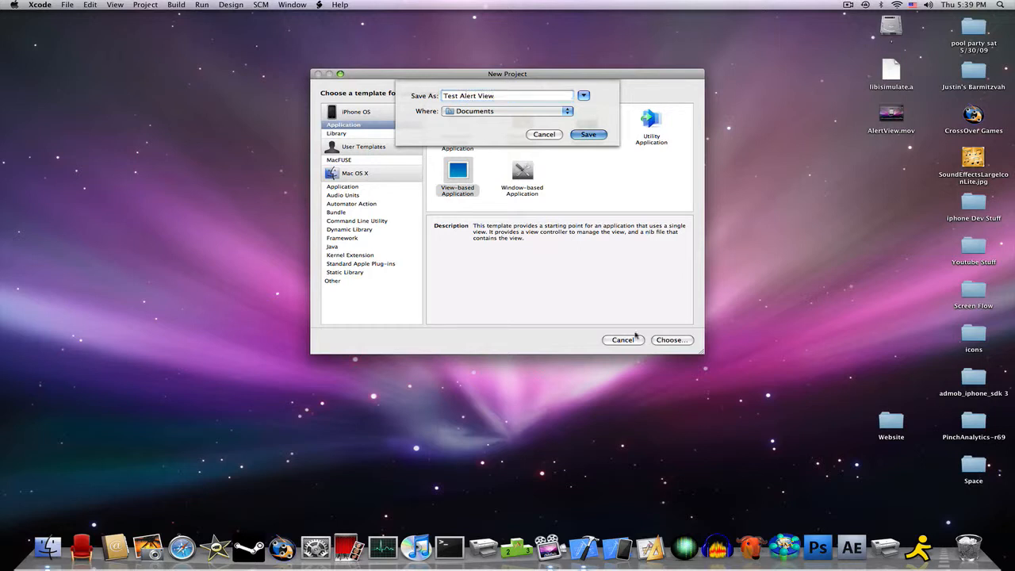
click(588, 134)
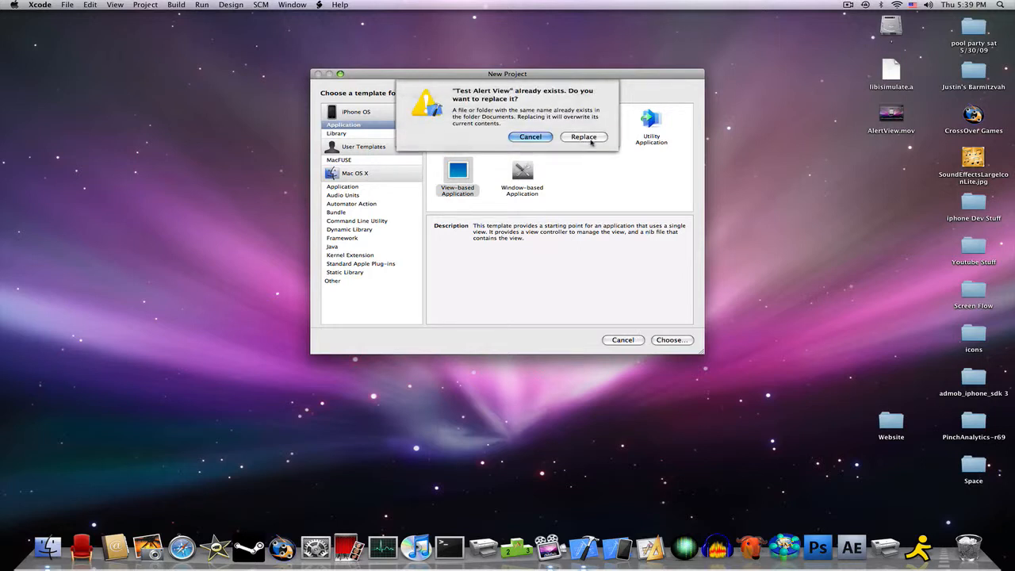
click(582, 136)
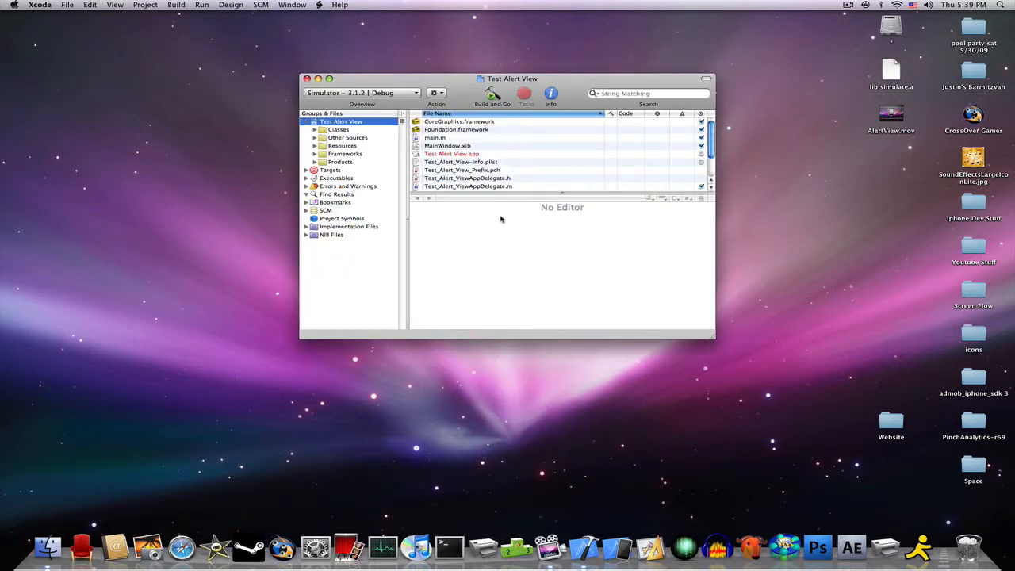
Add the declaration -(IBAction)alert:(id)sender; to Test_Alert_ViewViewController.h.
click(339, 130)
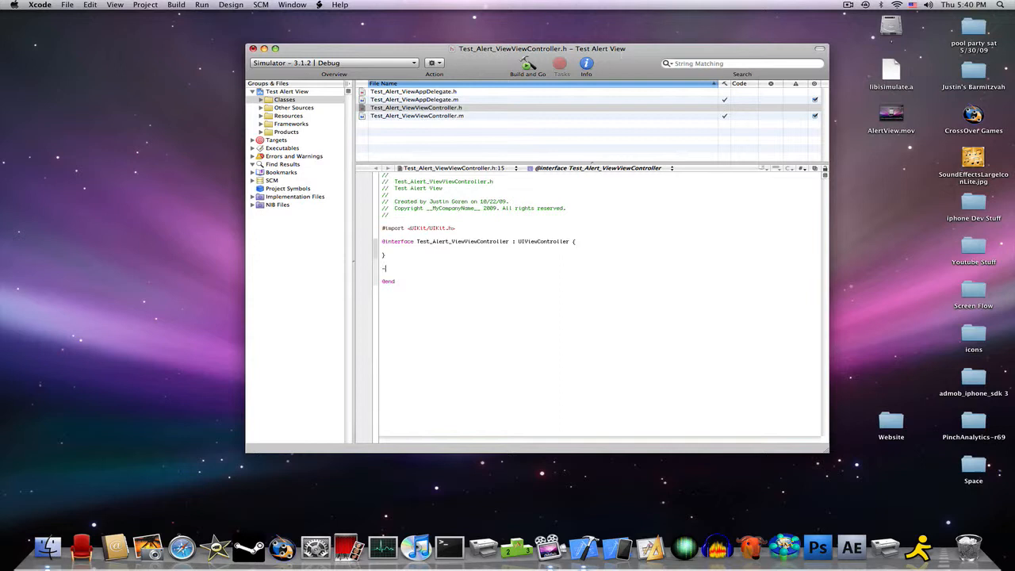
text(-(IBAction)
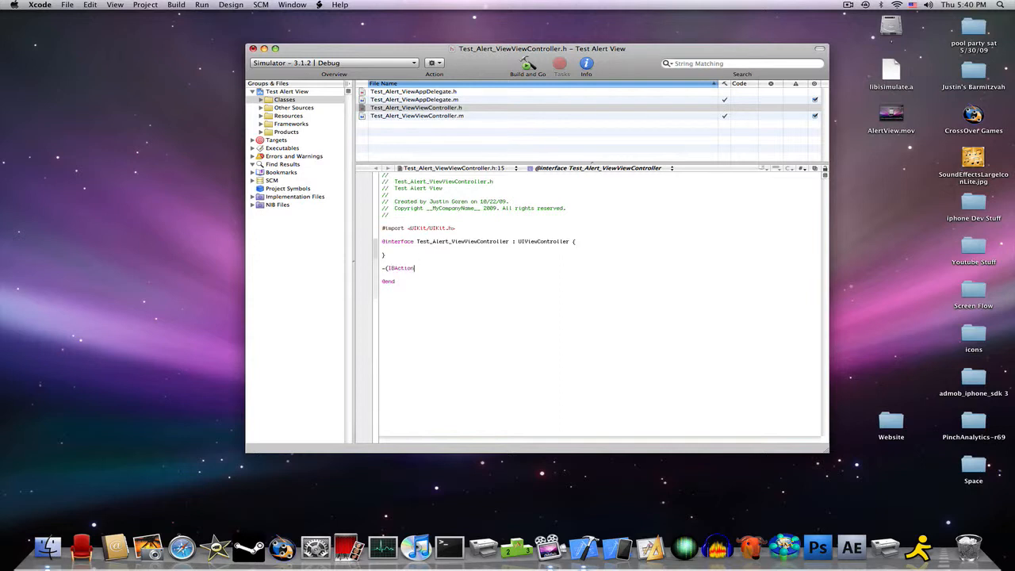
text()Al)
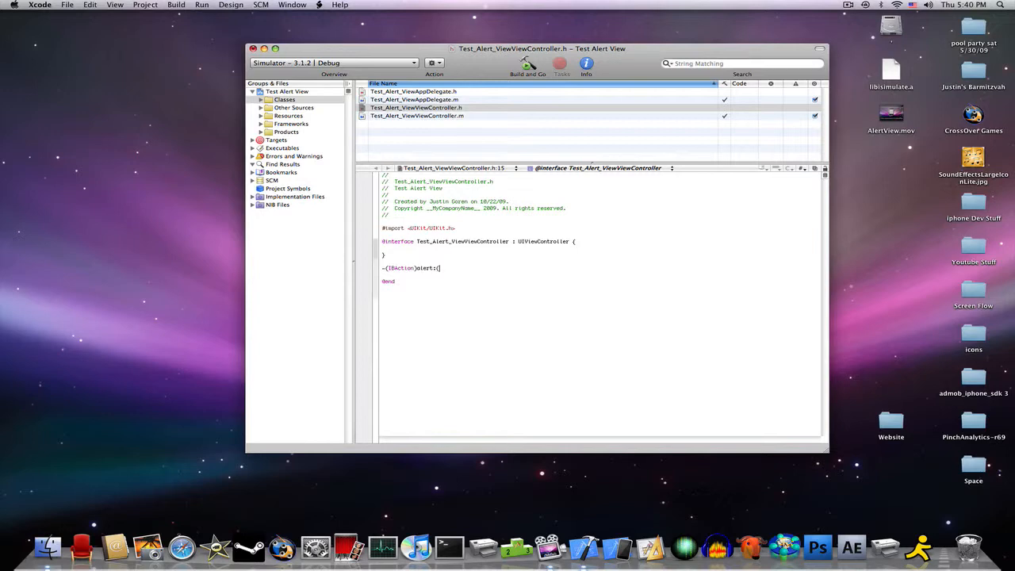
text((id)sender;)
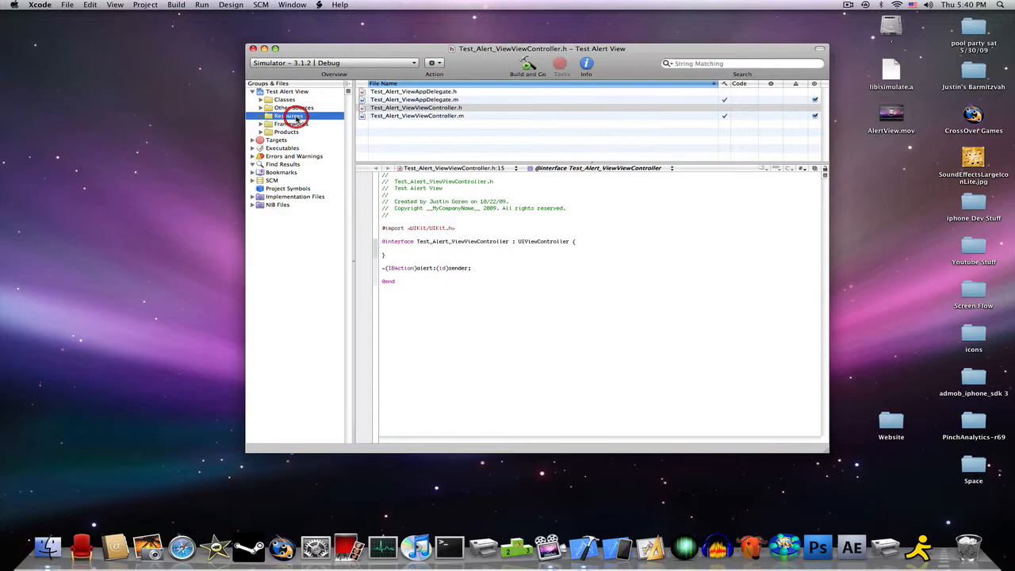
In the view controller's interface file, title the button 'Alert' and connect it to the alert: action.
click(290, 116)
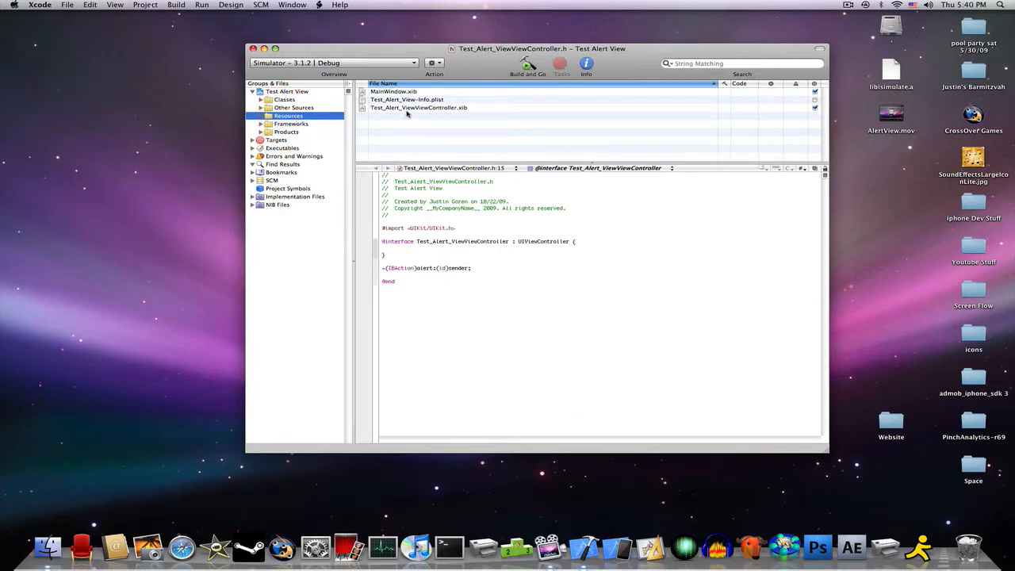
double_click(418, 107)
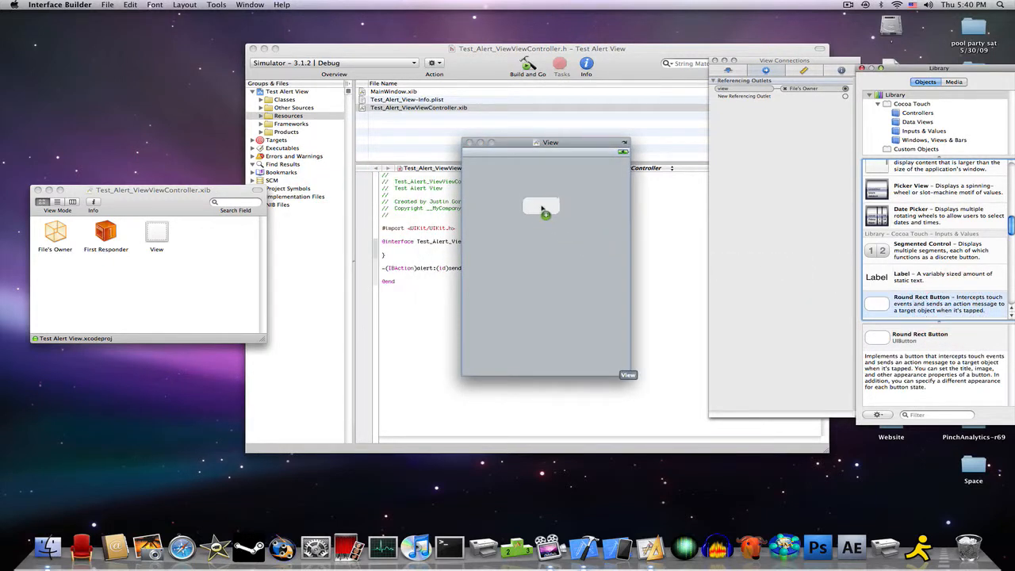
click(542, 206)
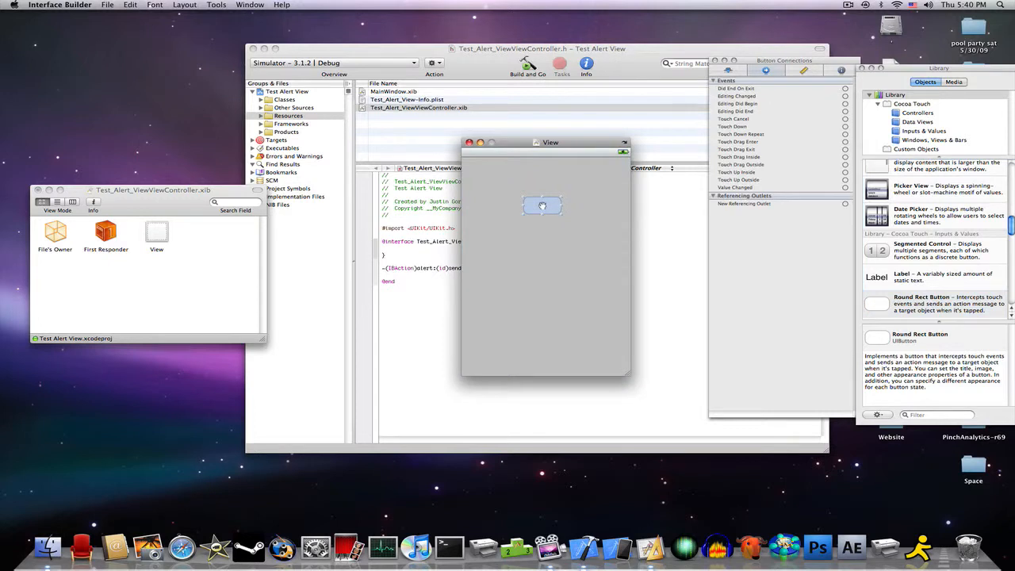
click(543, 207)
text(Alert)
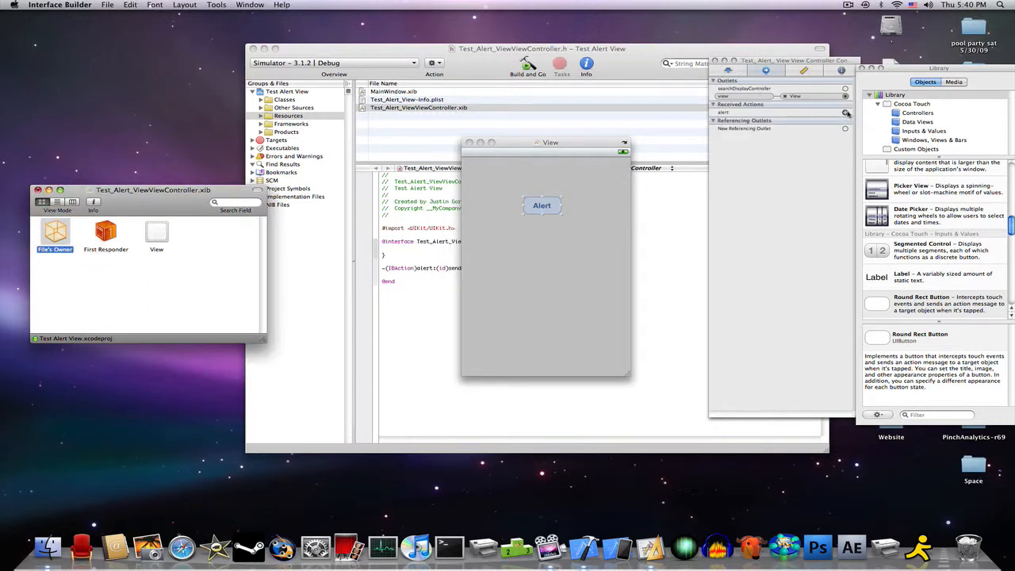
click(542, 205)
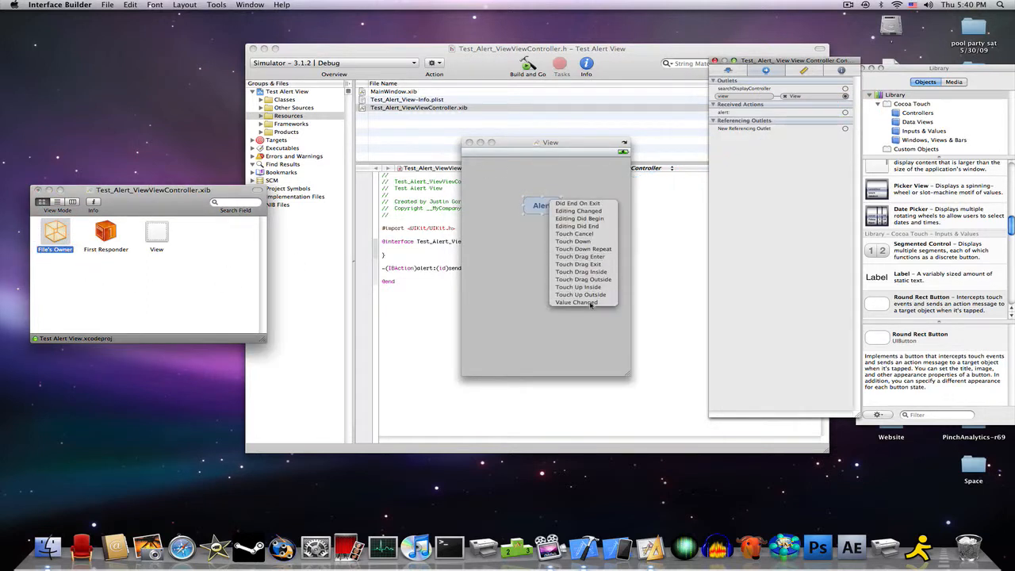
click(578, 287)
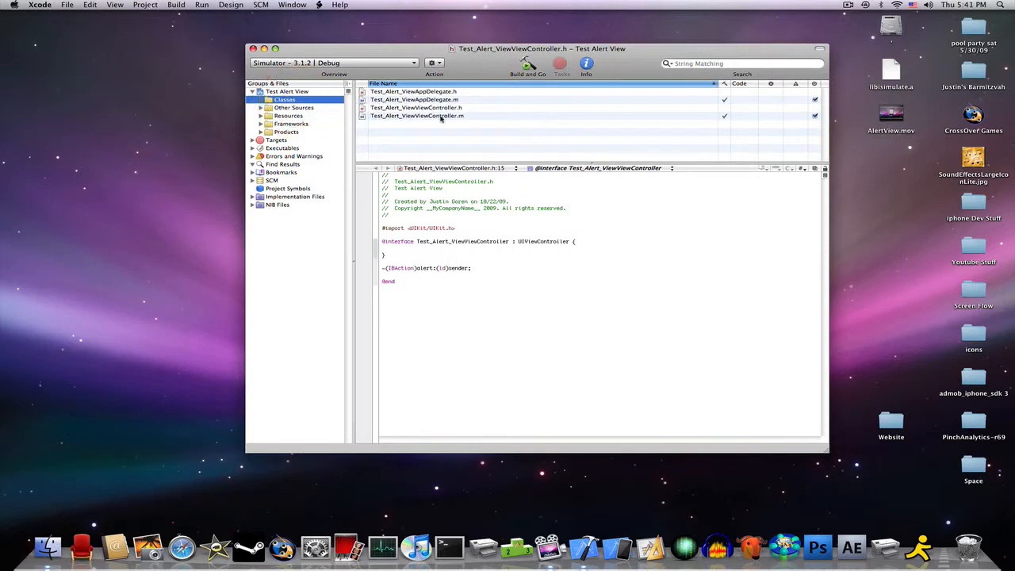
Add an empty -(IBAction)alert:(id)sender { } method to Test_Alert_ViewViewController.m.
click(416, 115)
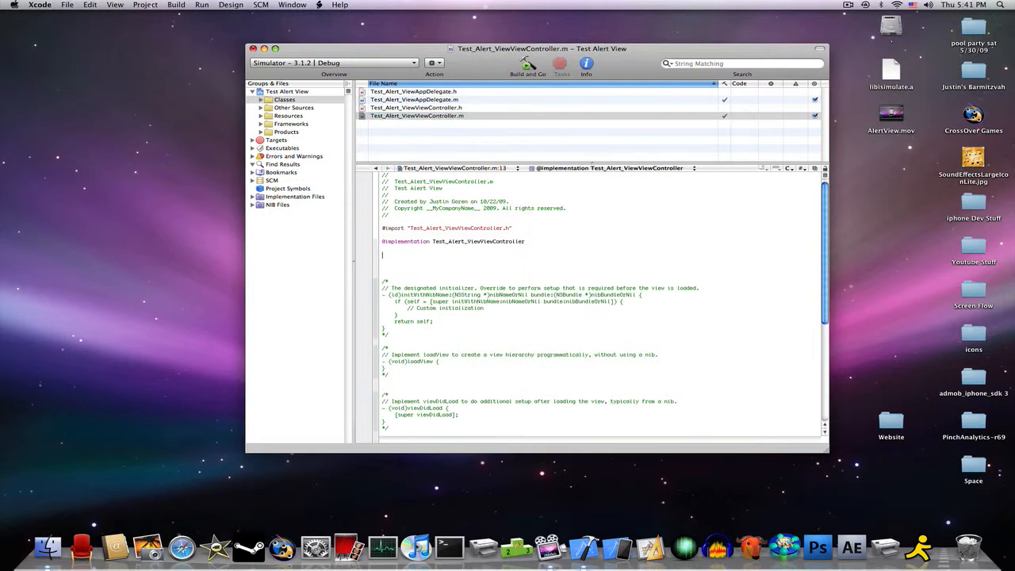
text(-(IBAction)Al)
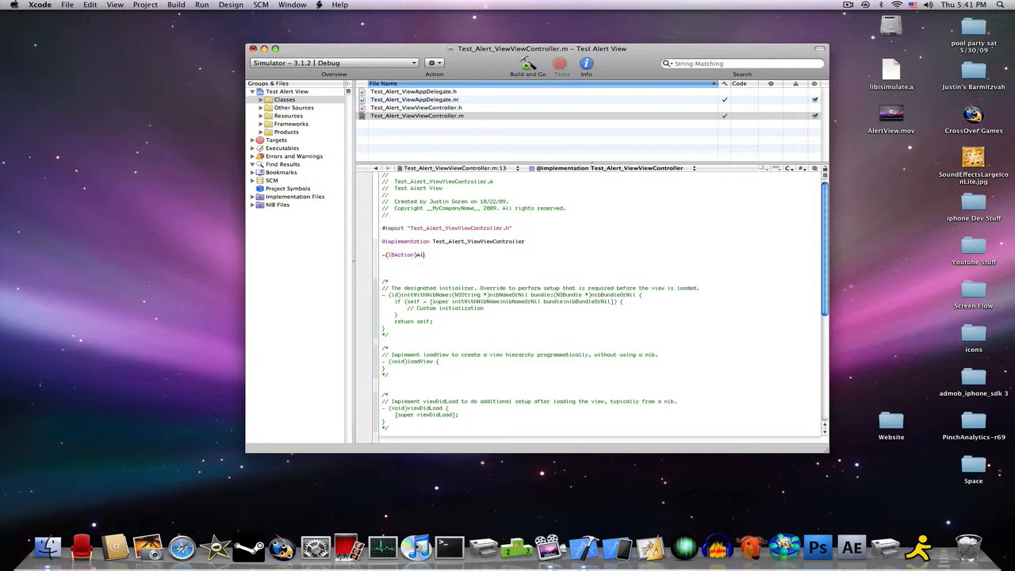
text(alert:(I)
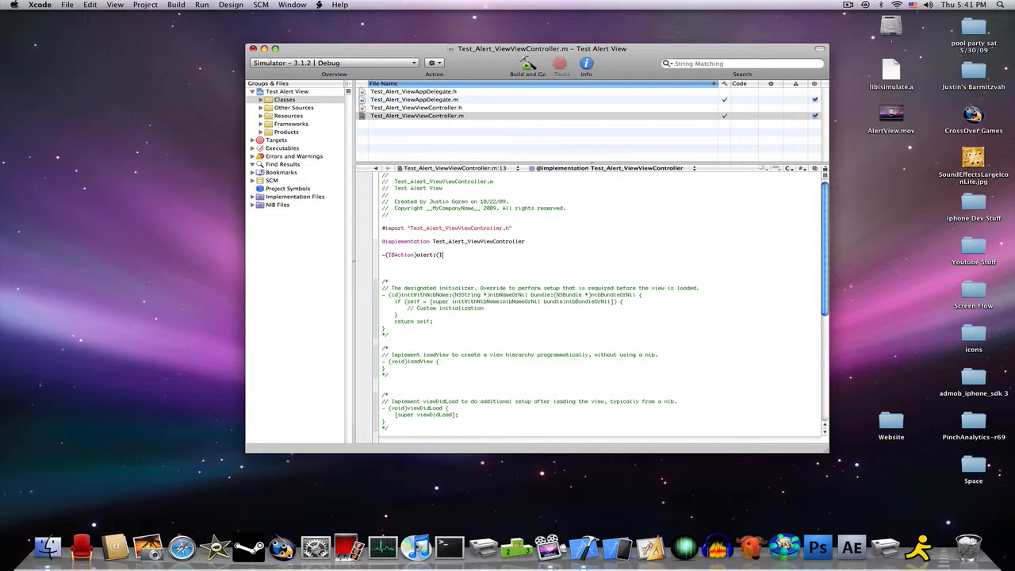
text(id)sender)
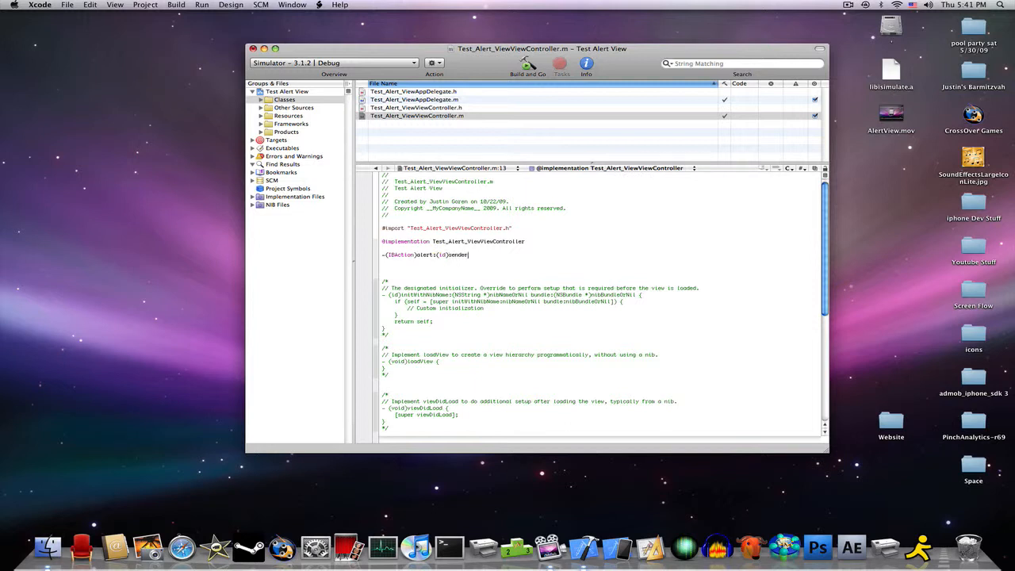
text({)
text(})
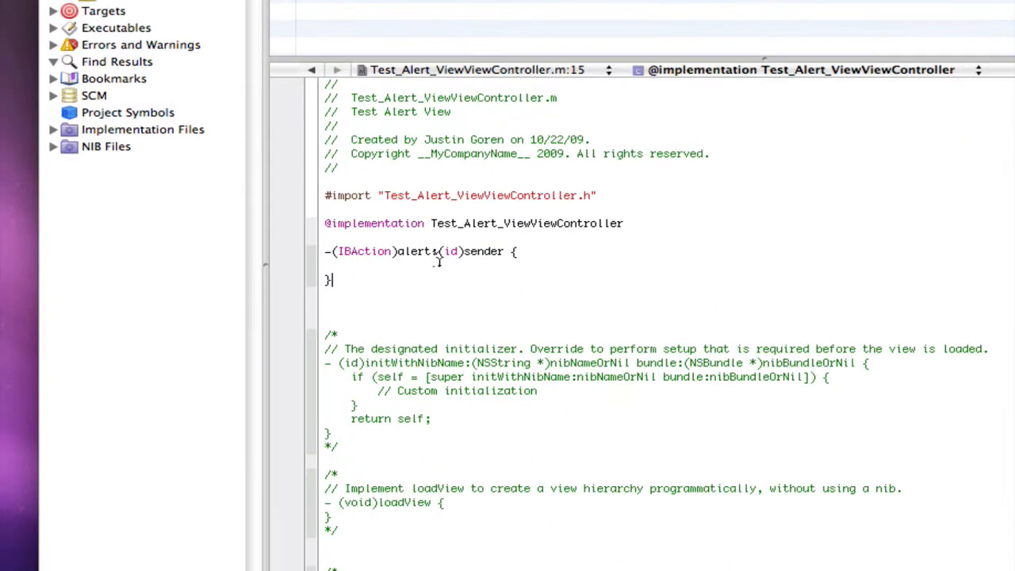
right_click(456, 254)
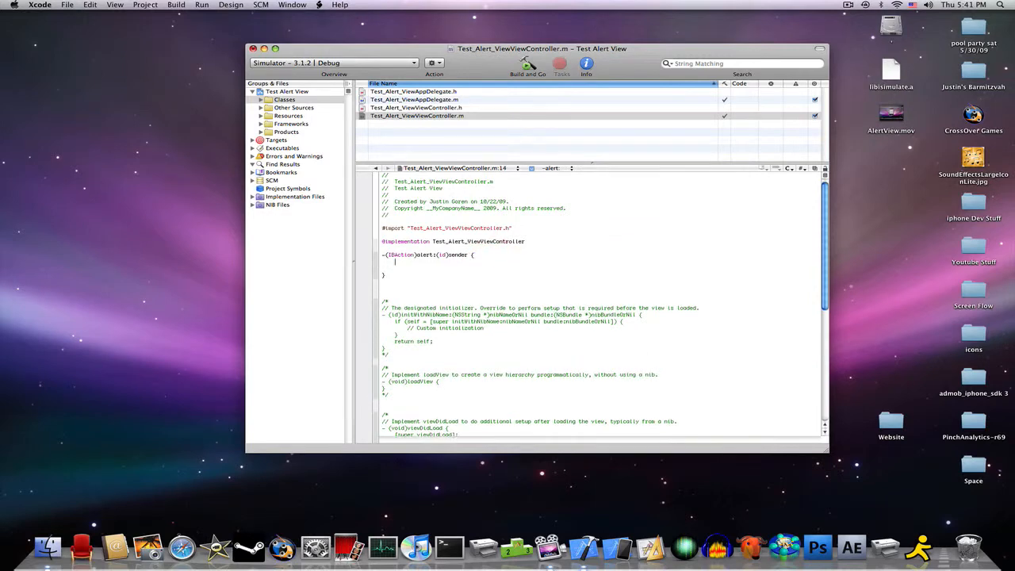
Type UIAlertView *alert alloc/initWithTitle 'Justill45', message 'Subscribe to my channel :D', delegate nil.
text(UI)
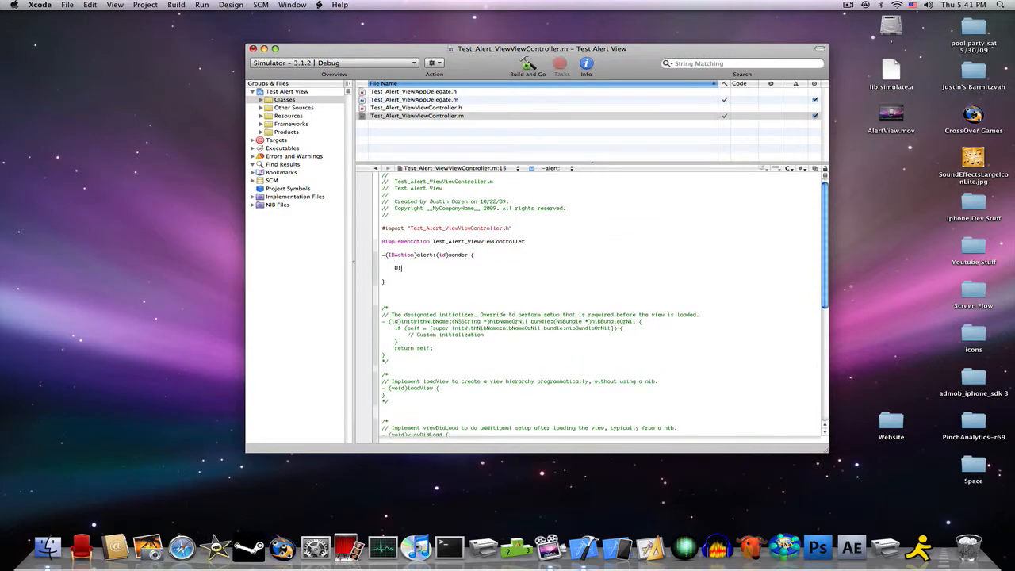
text(AlertView)
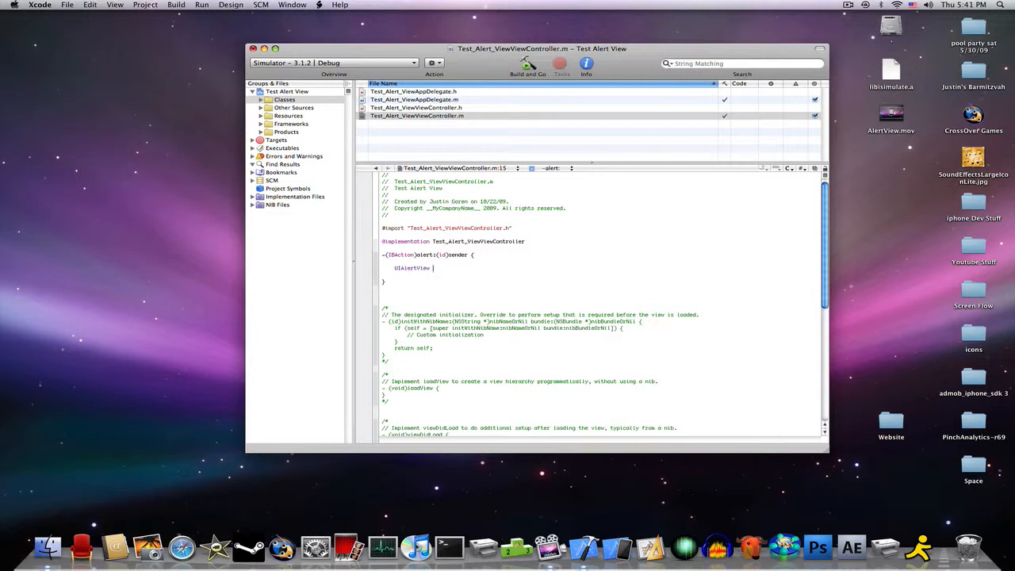
text(*)
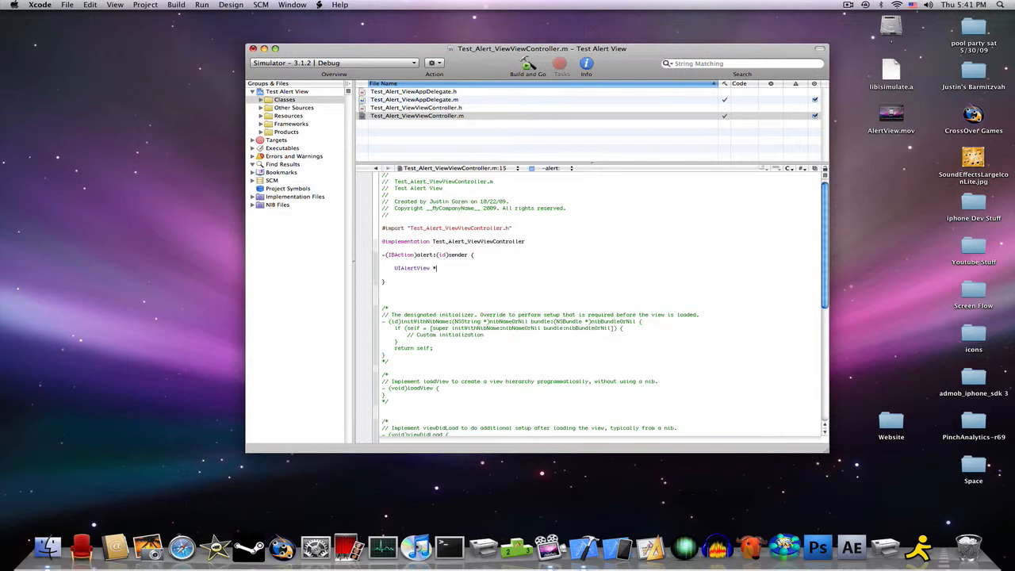
text(alert =)
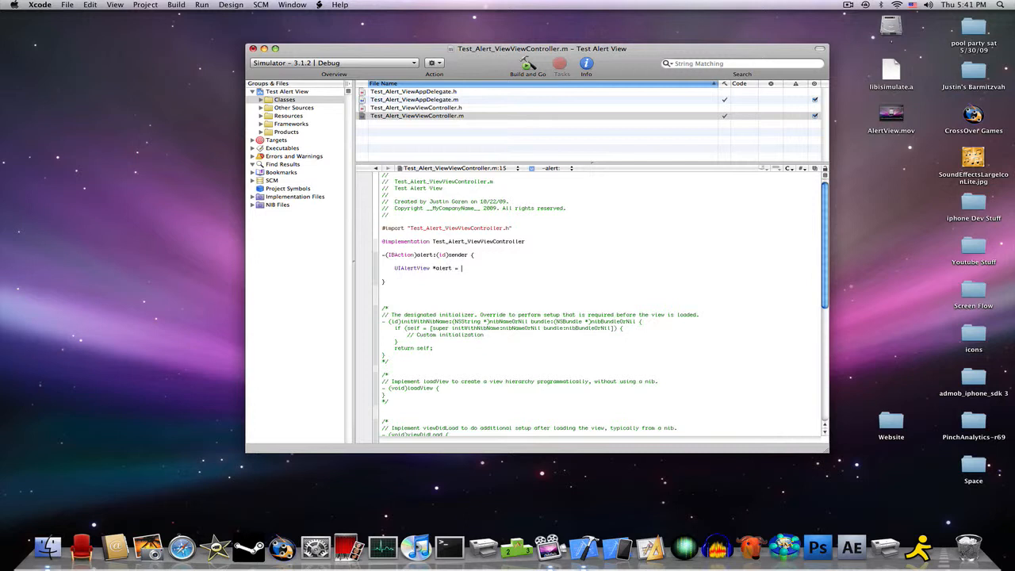
text([[UIAlertView alloc] initW)
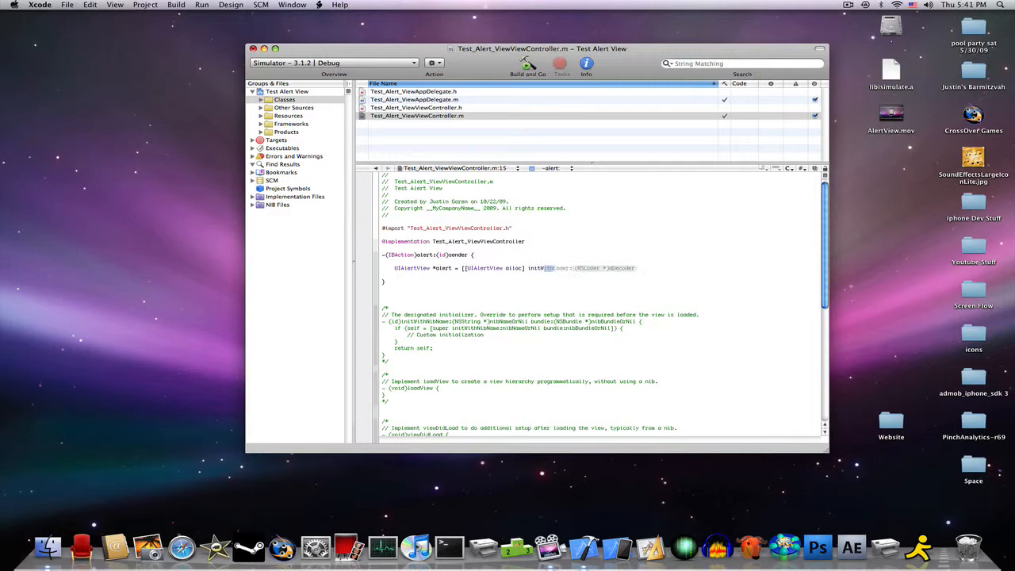
scroll(right, 3)
text(Title:@"Justin45" message:@")
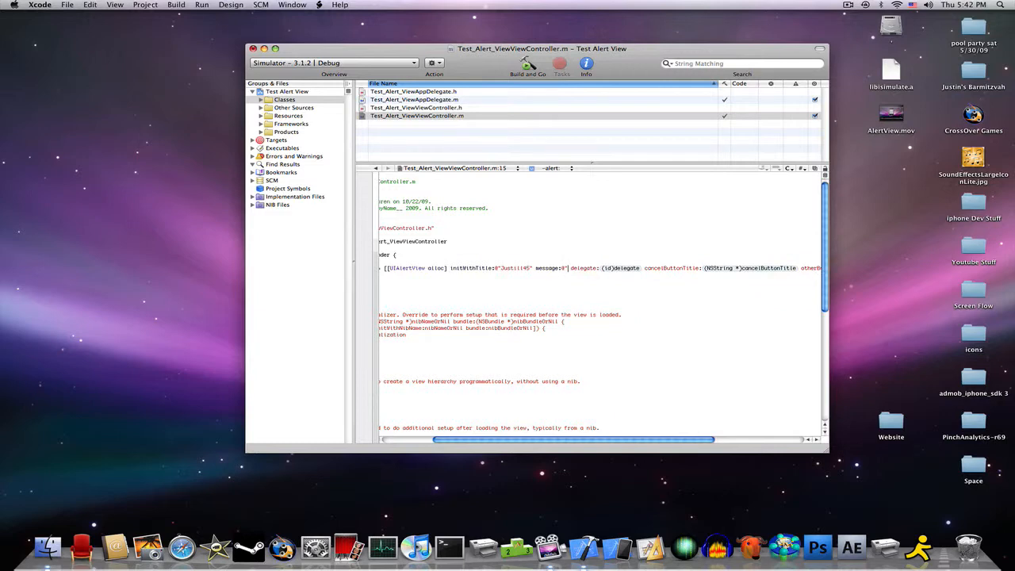
text(Subscribe to my channel :D)
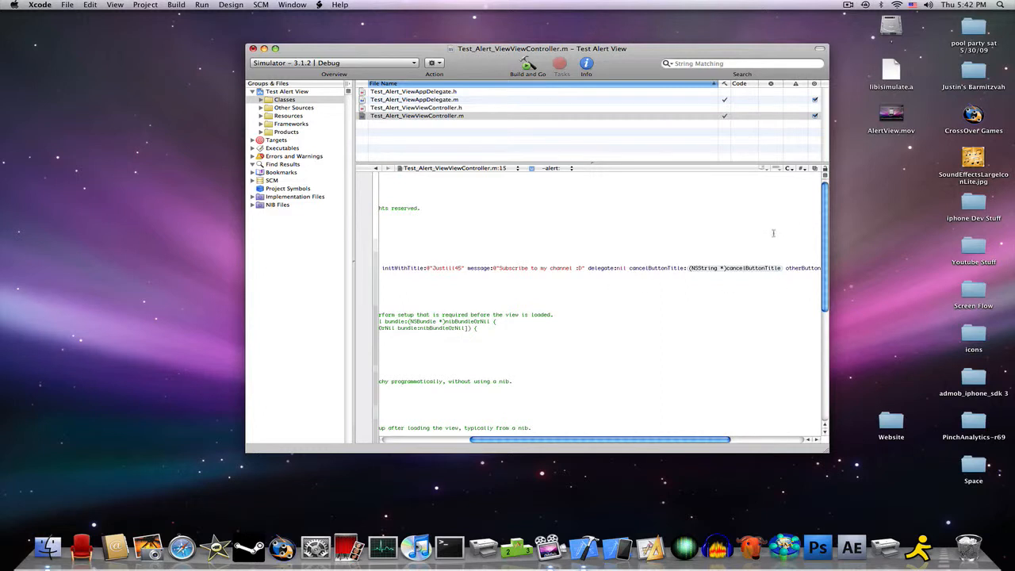
Set cancelButtonTitle 'ok' with nil other buttons, add show and release, then Build and Go.
double_click(736, 268)
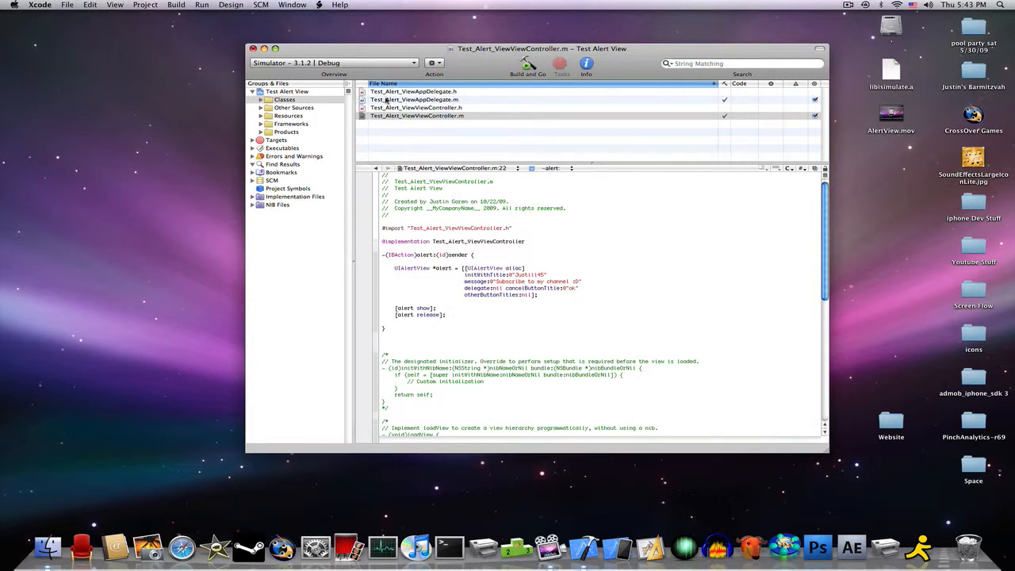
click(527, 65)
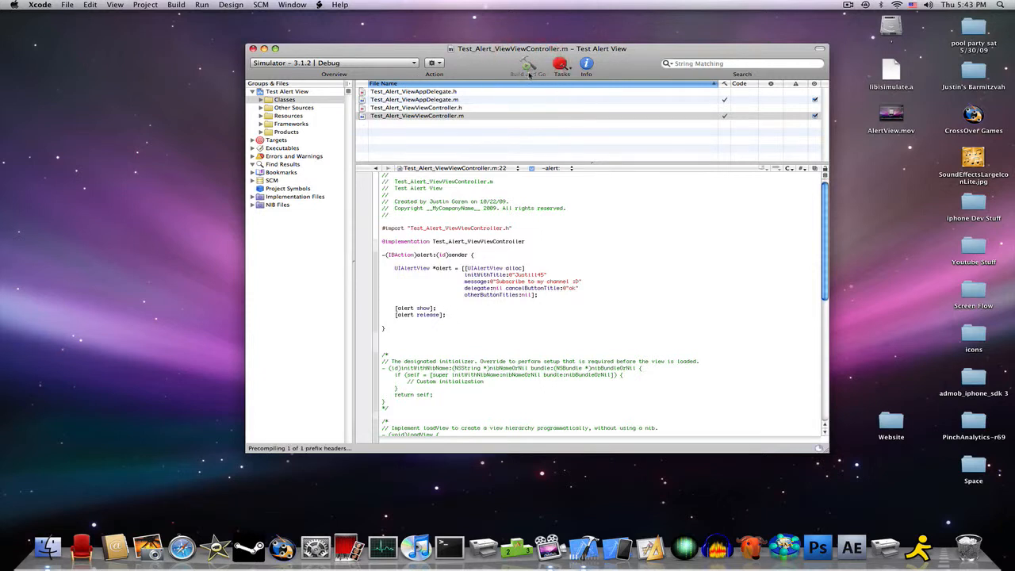
Tap Alert in the running app to show the Justill45 alert, then dismiss it with OK.
click(527, 65)
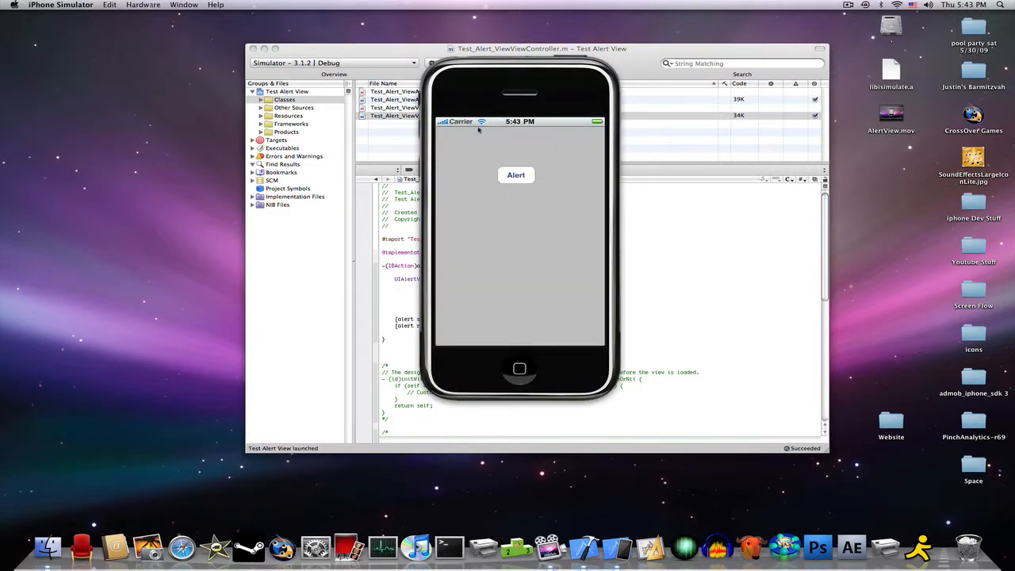
click(516, 174)
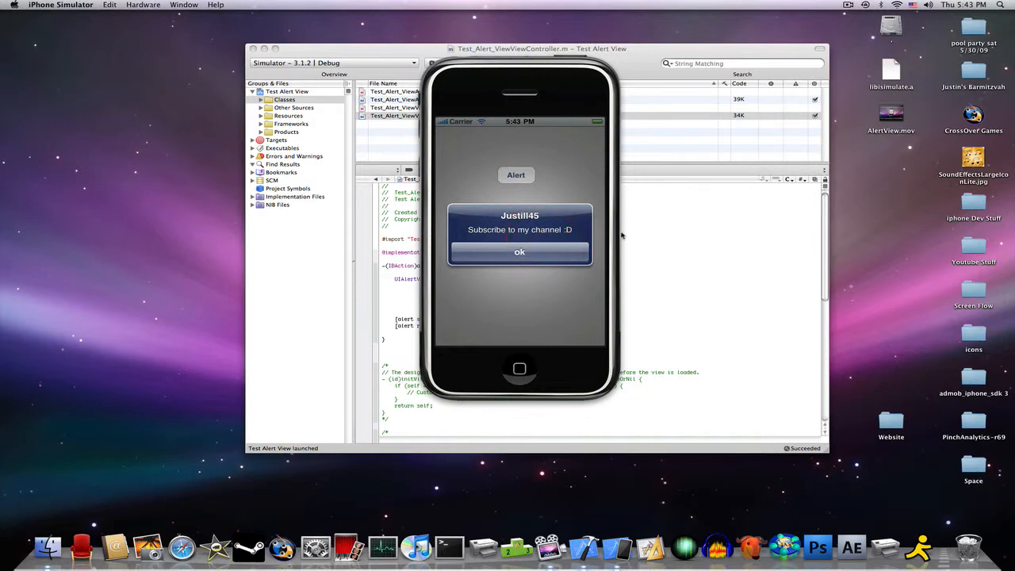
click(519, 252)
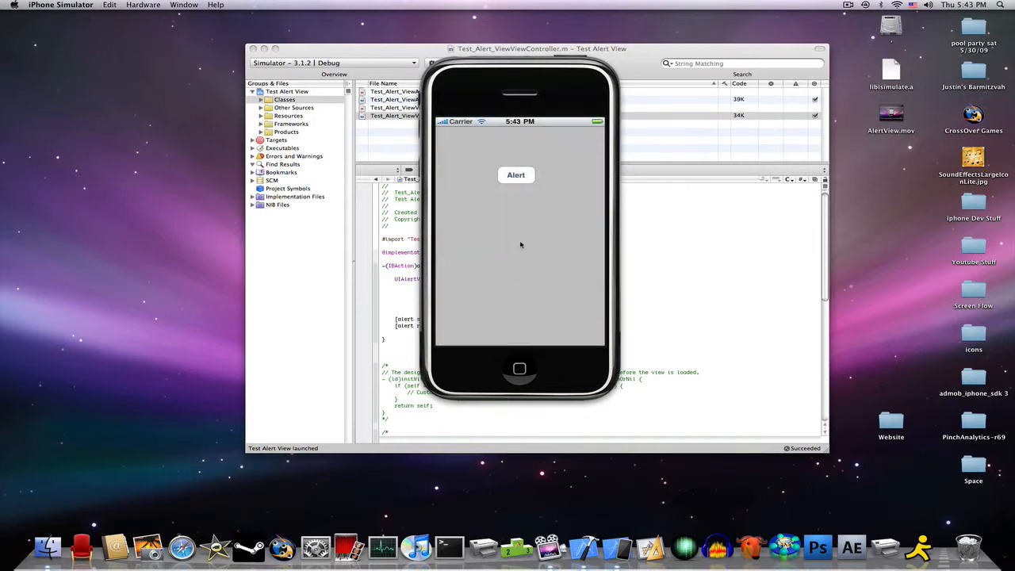
mouse_move(516, 248)
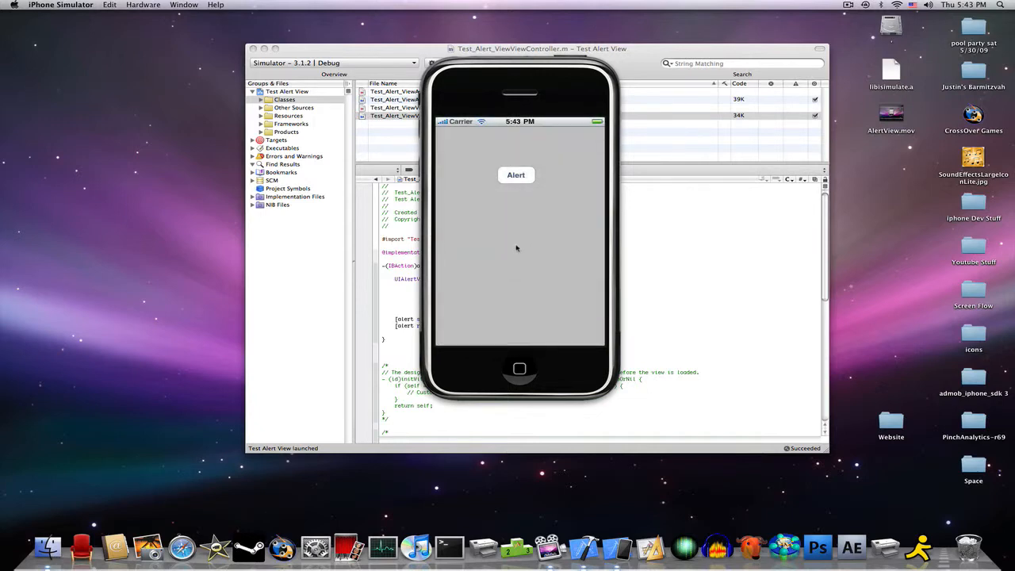